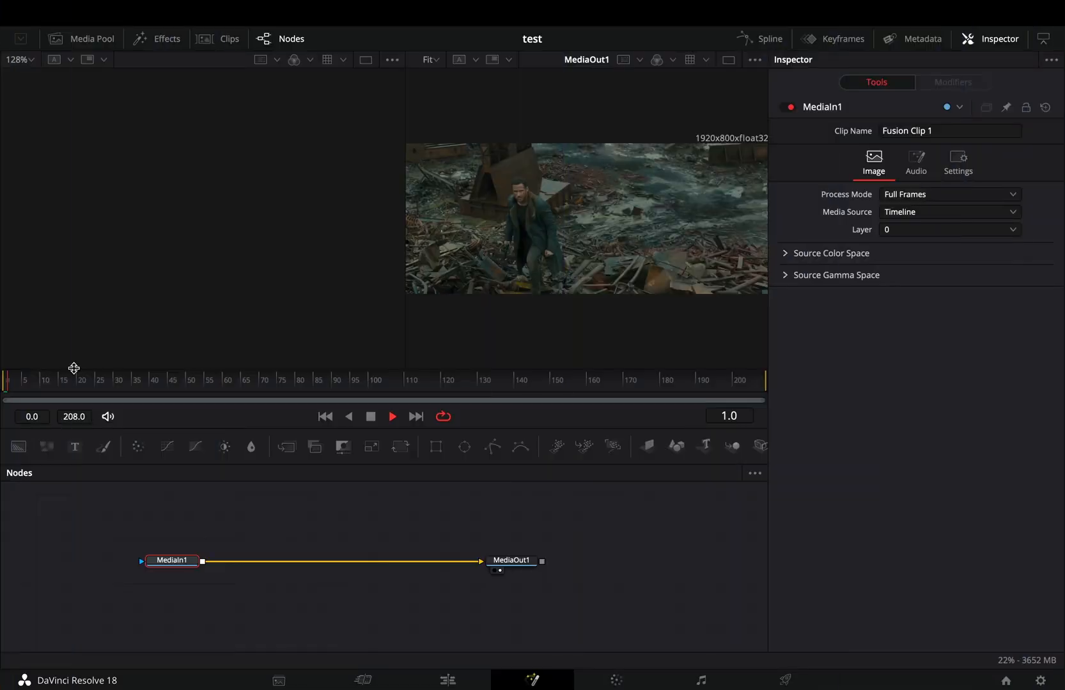
Stop playback at the first frame, select the Magic Mask node, and set Mode to Better.
left_click(392, 416)
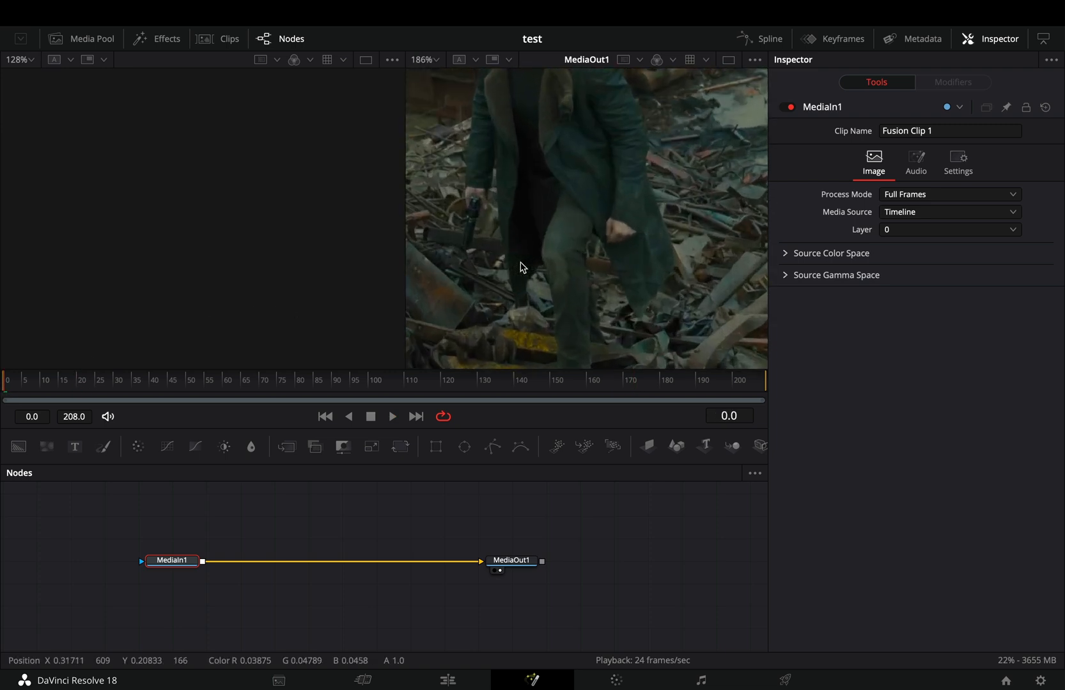
scroll("up", 3)
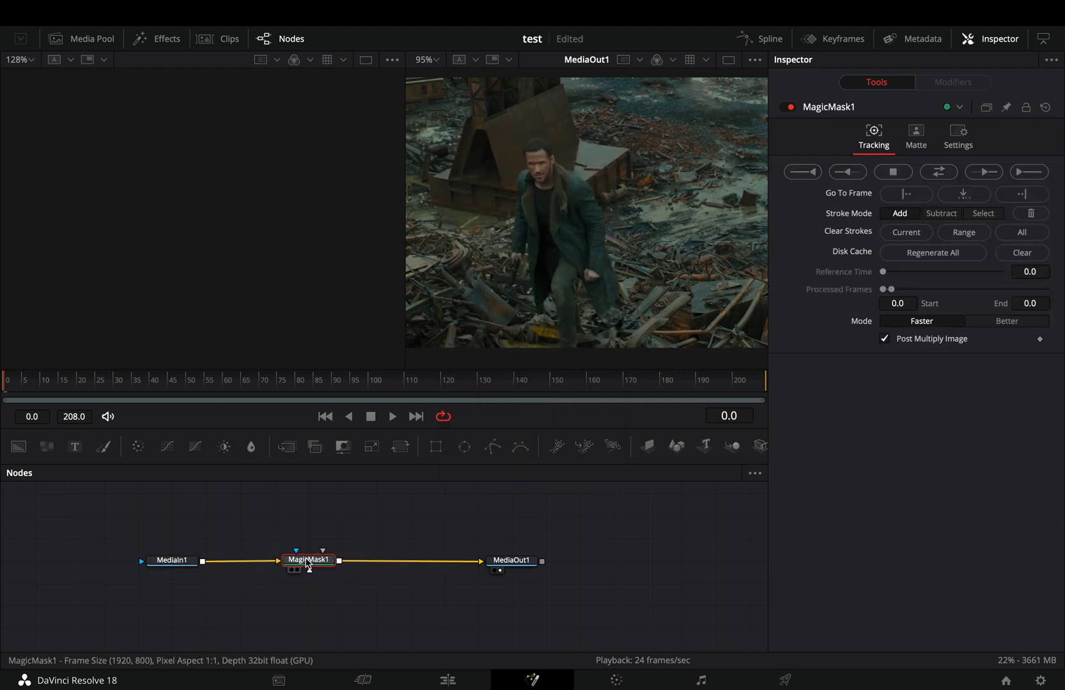
left_click(172, 560)
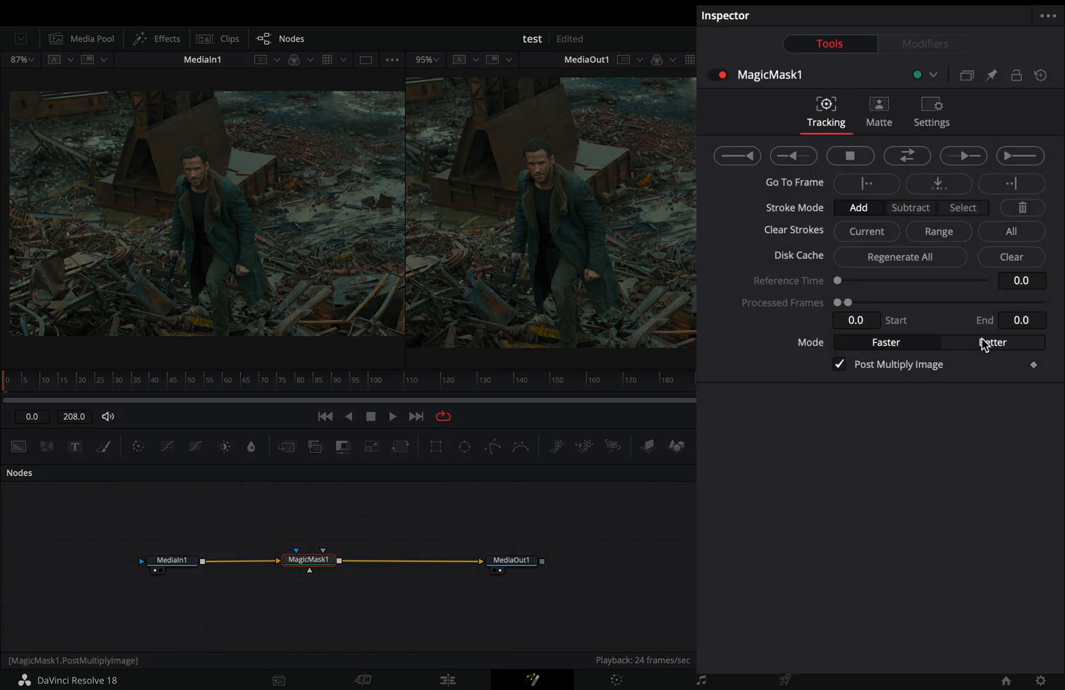
left_click(991, 342)
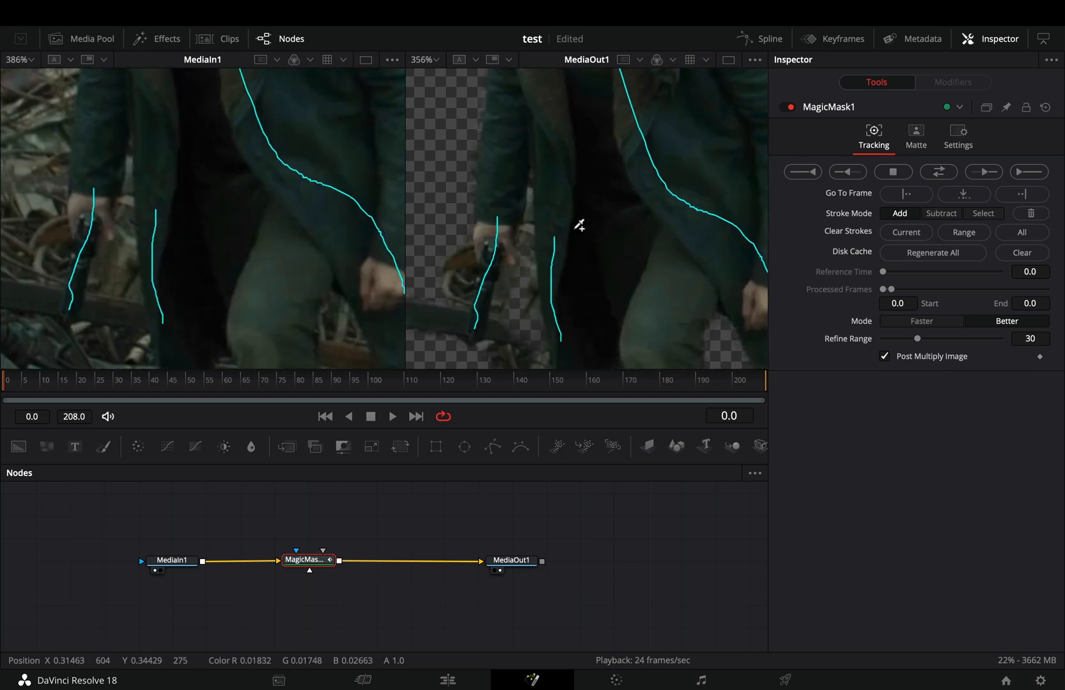
Zoom the viewer while painting add strokes over the man's coat and legs.
scroll("up", 3)
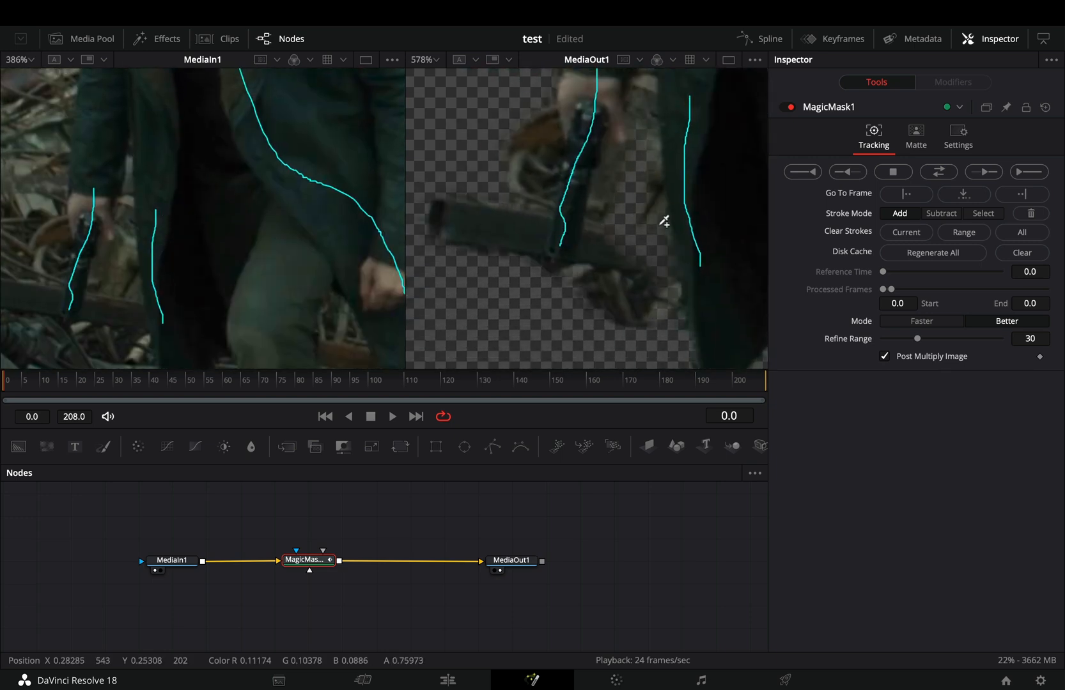
Paint subtract strokes over the debris beside and between the man's legs.
left_click(942, 213)
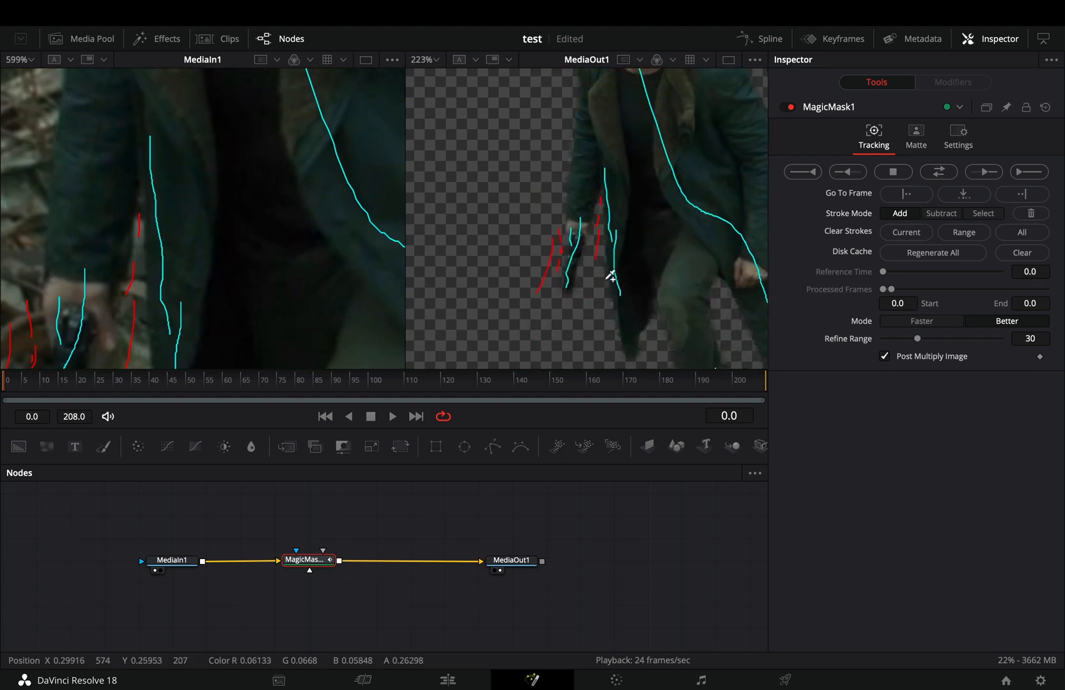
left_click(941, 214)
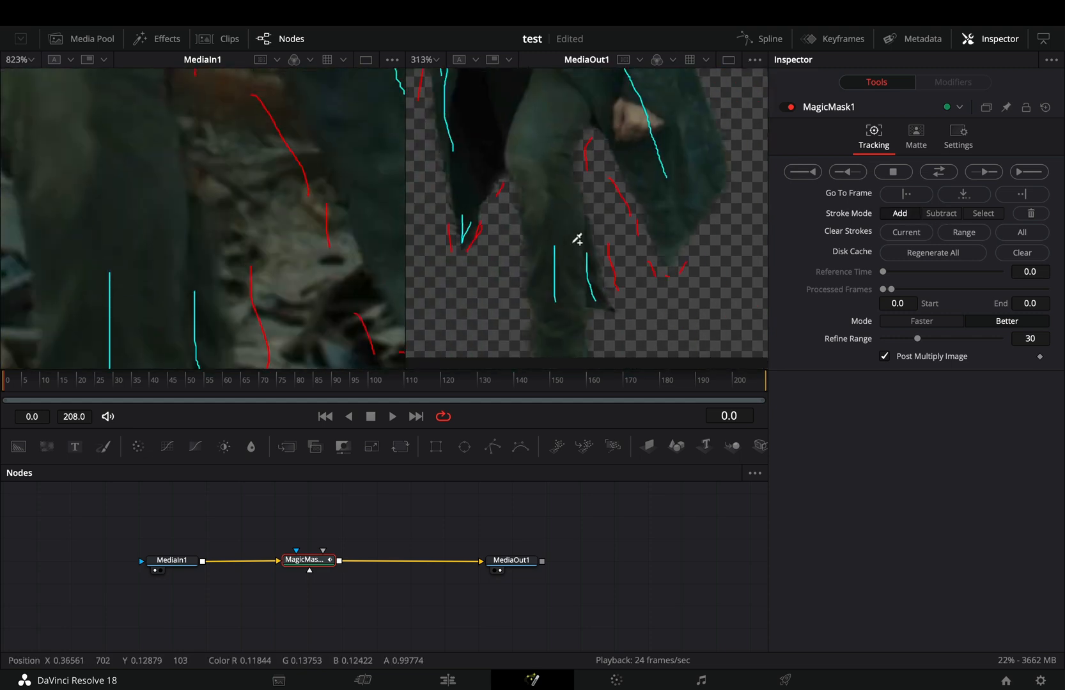
left_click(916, 138)
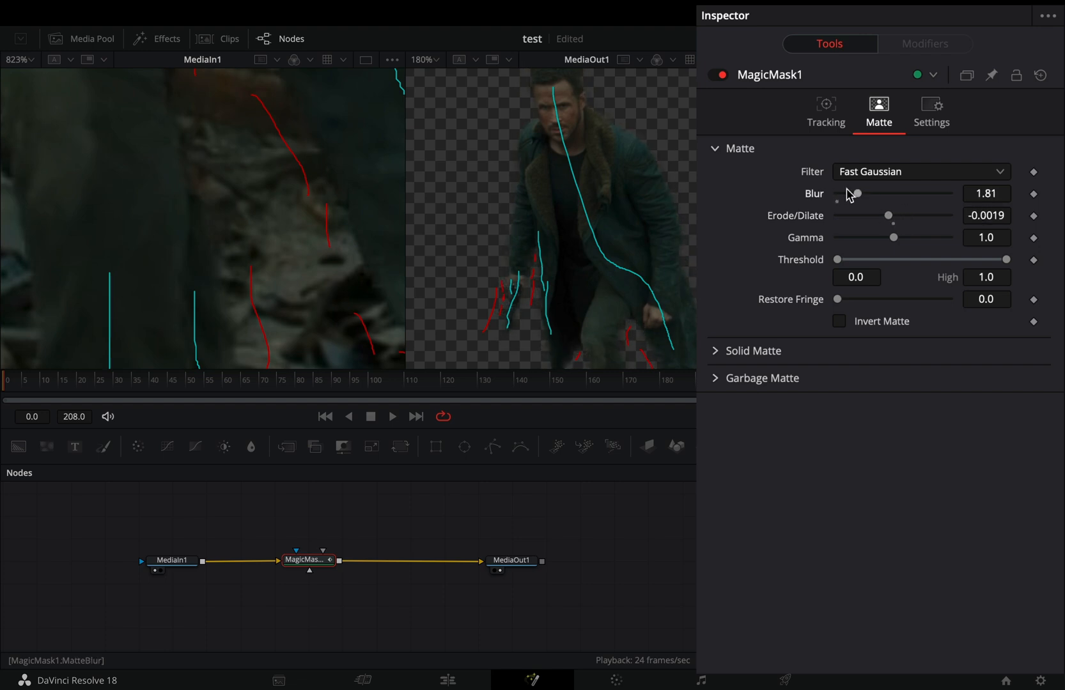
Enable Invert Matte in the Matte tab so the man becomes transparent.
left_click(838, 321)
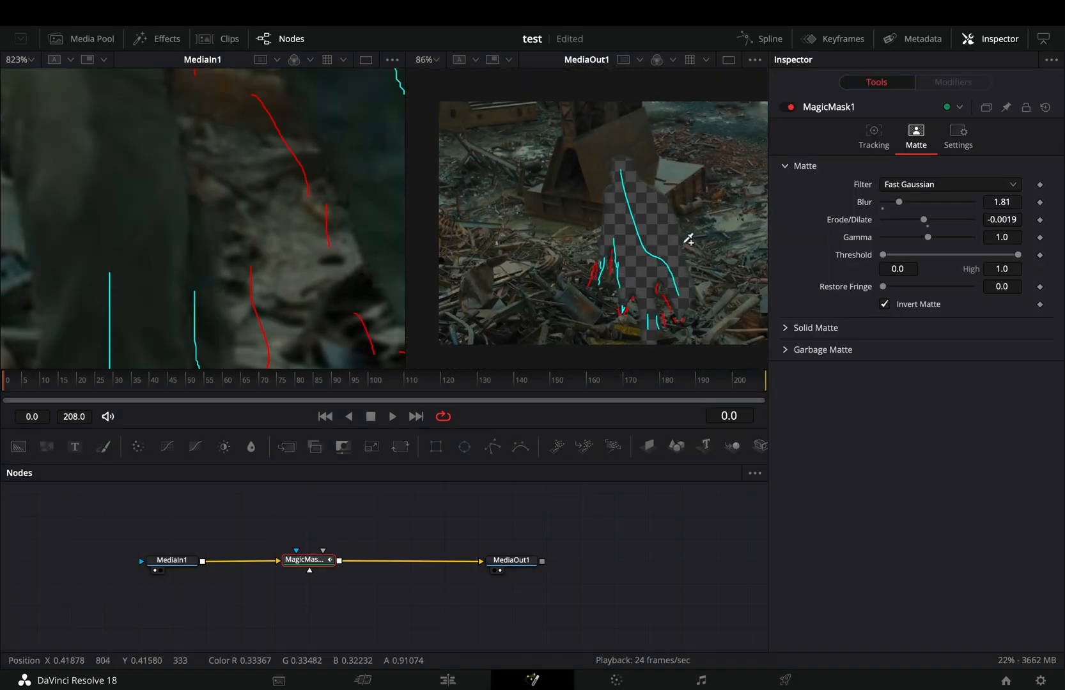